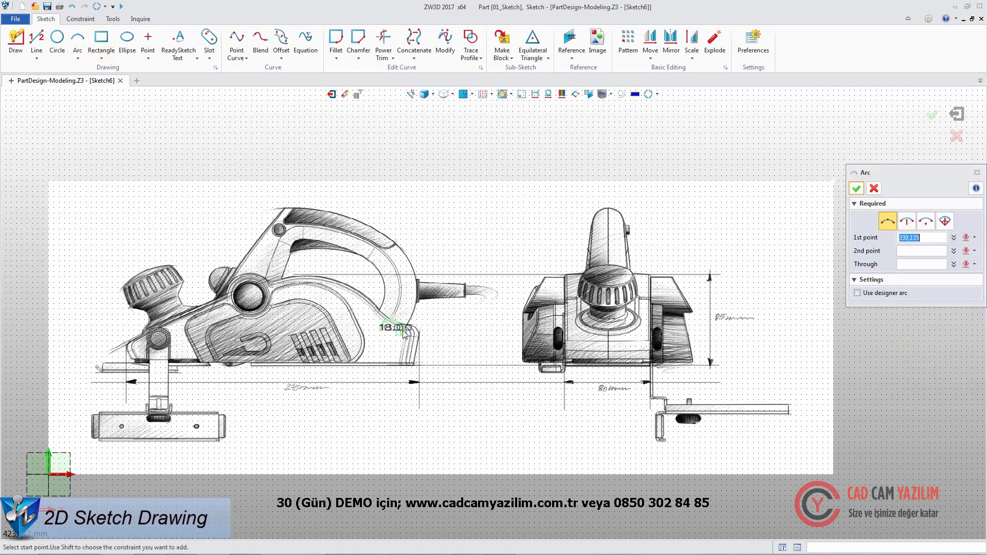
- Place the final arc point to close the handle outline before extruding it into a solid
left_click(413, 277)
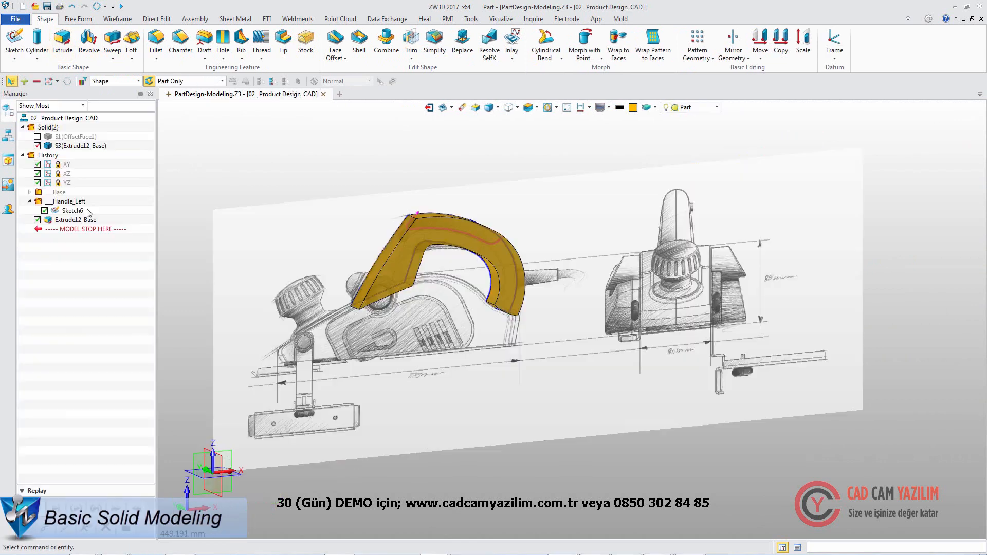
- Draft the three side faces, then add a datum plane at the tip edge with Z angle 180
left_click(44, 210)
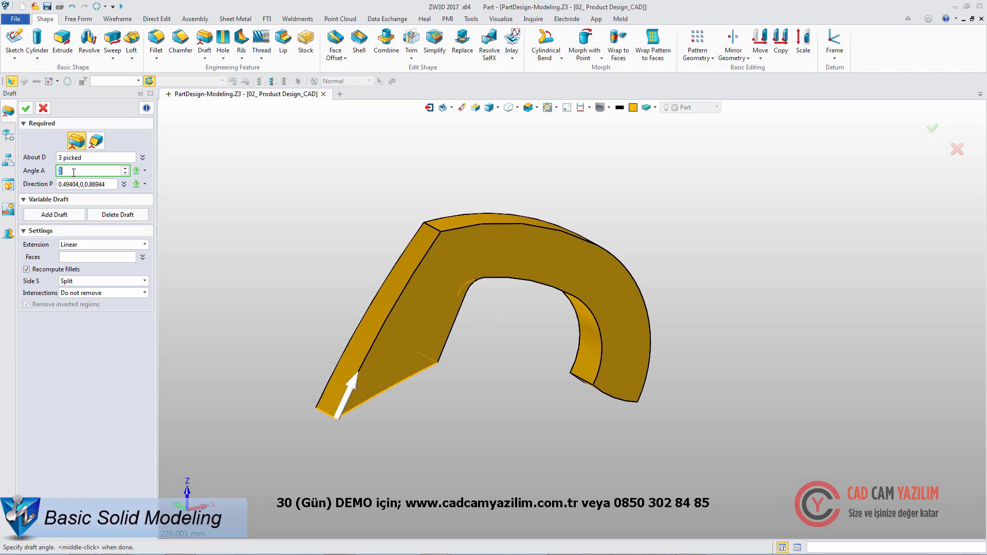
left_click(26, 108)
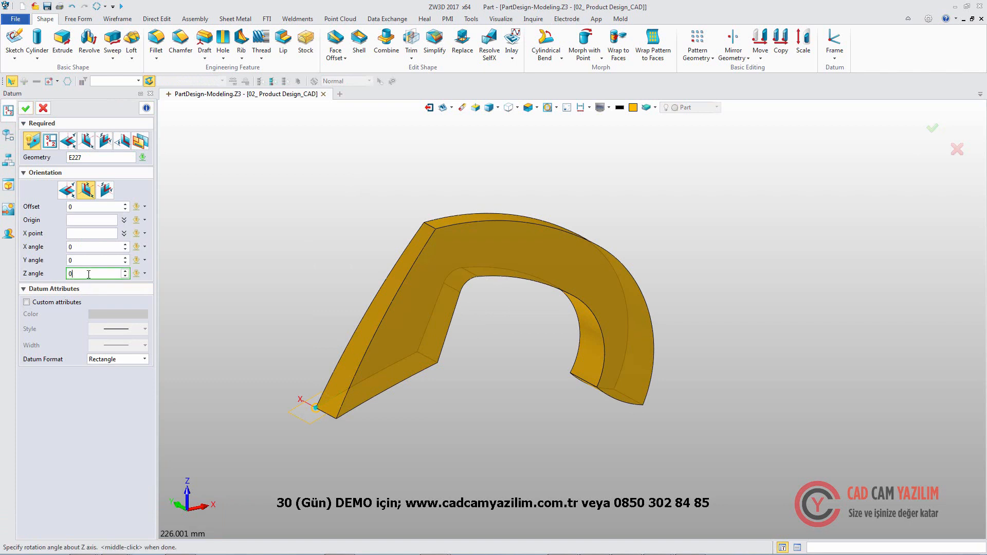
type("180")
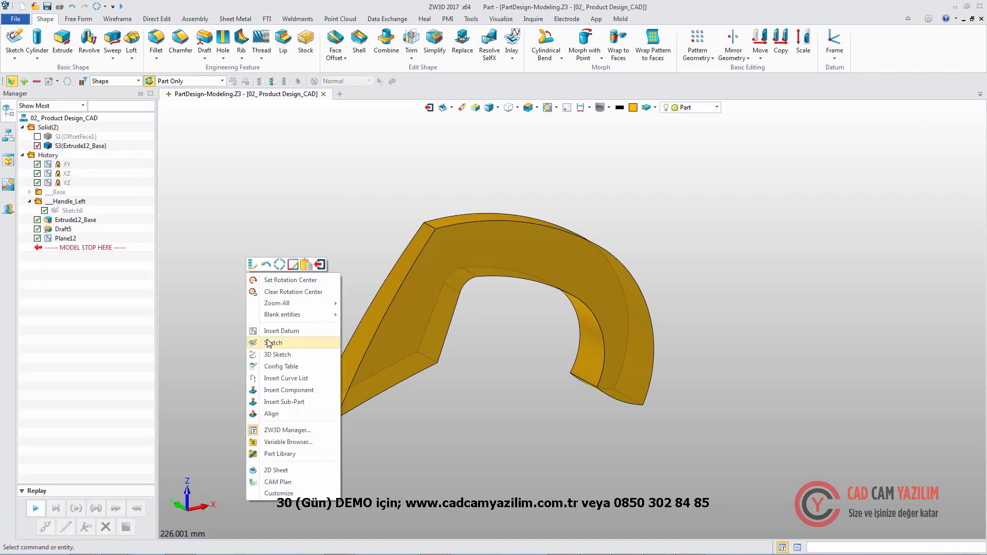
- Create Sketch15 on Plane12 with an R101.6 arc spanning the handle's top section
left_click(274, 343)
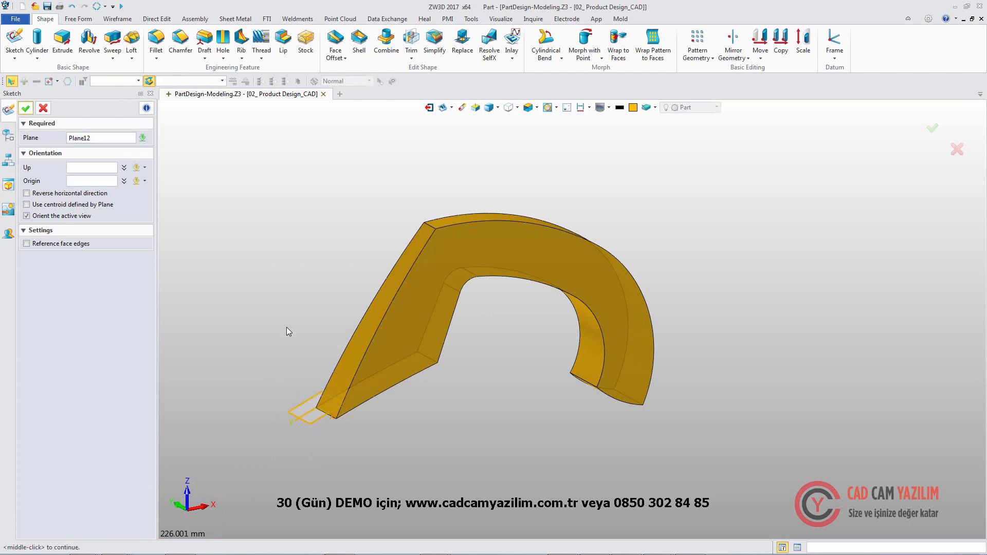
left_click(25, 108)
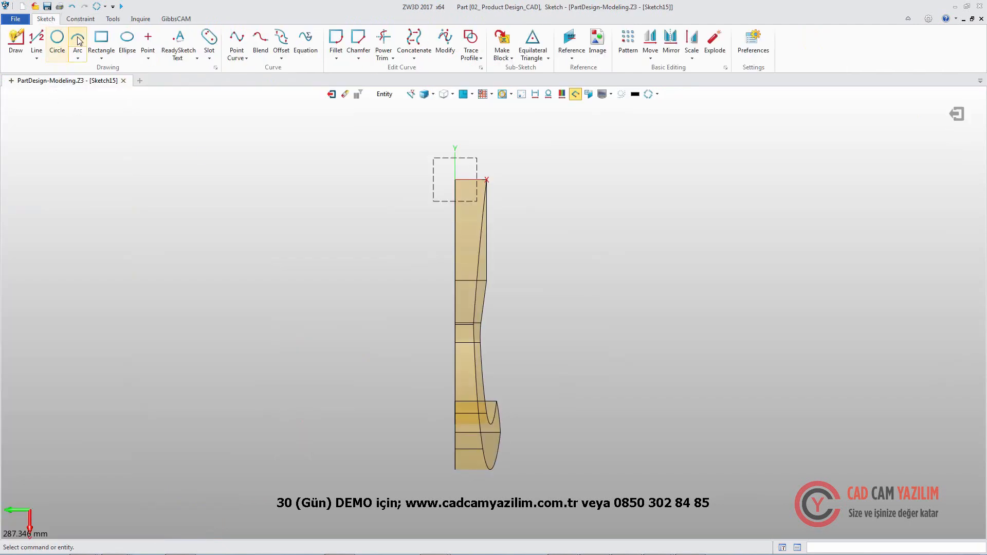
left_click(77, 44)
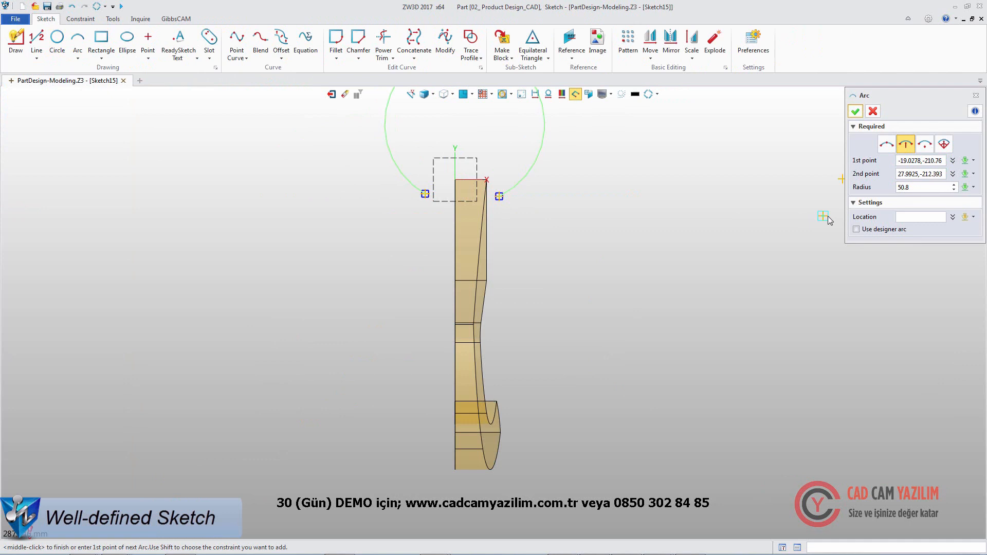
left_click(855, 111)
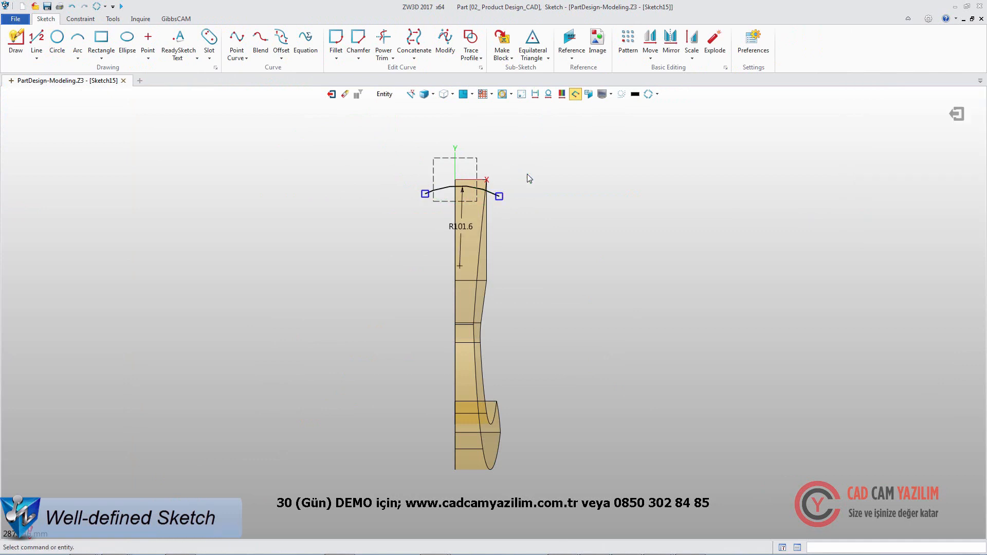
left_click(80, 19)
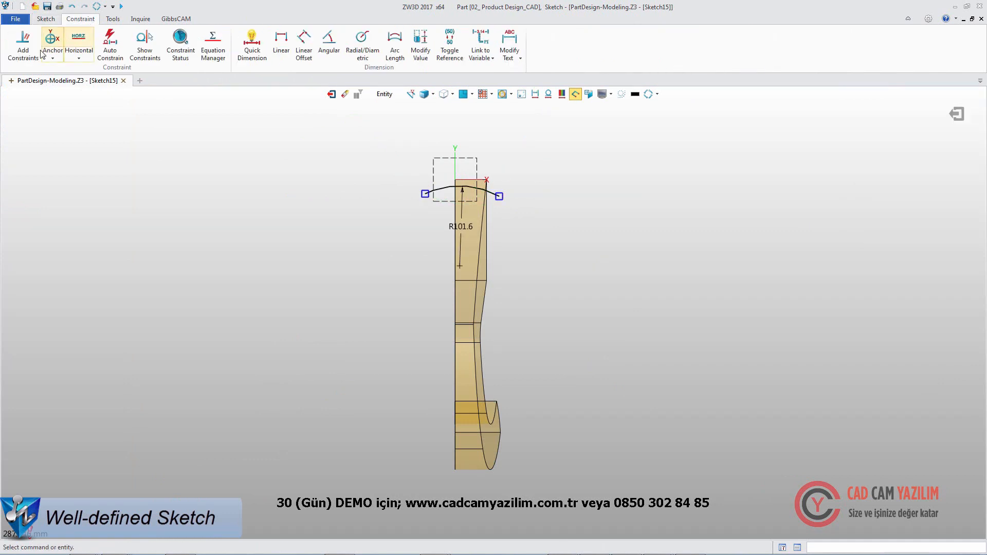
left_click(22, 44)
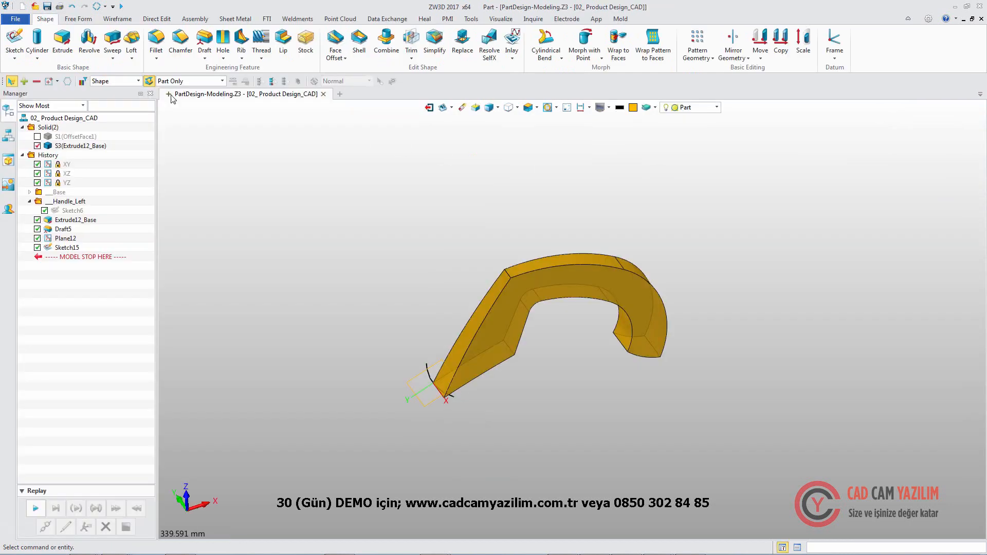
- Sweep the arc along the handle edge, extend the surface by 5, and trim the solid with it
left_click(111, 39)
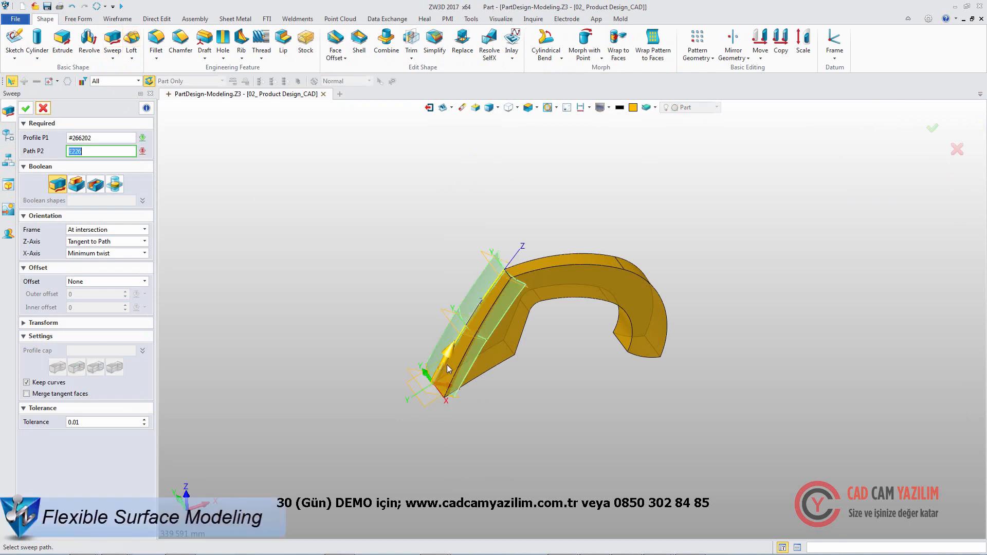
left_click(26, 108)
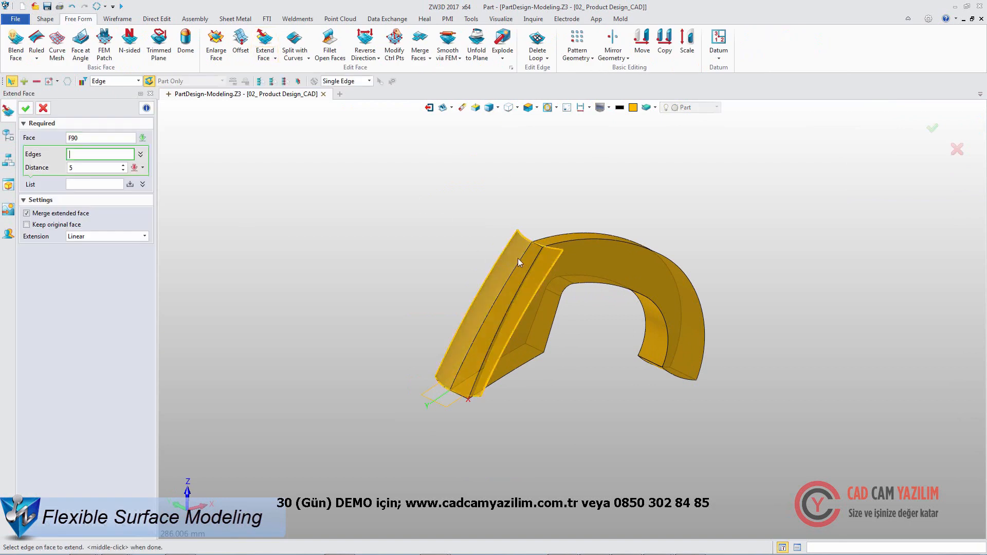
left_click(25, 108)
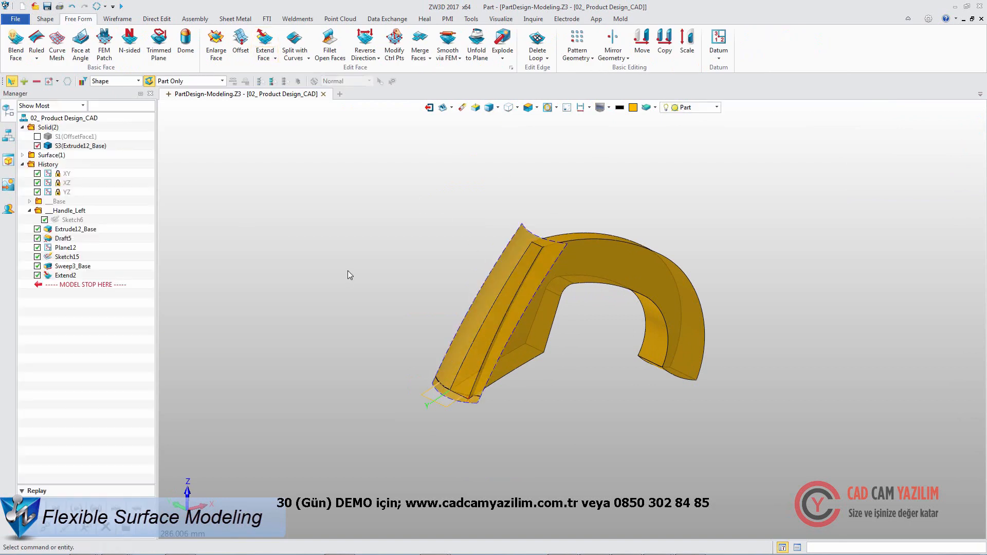
left_click(44, 19)
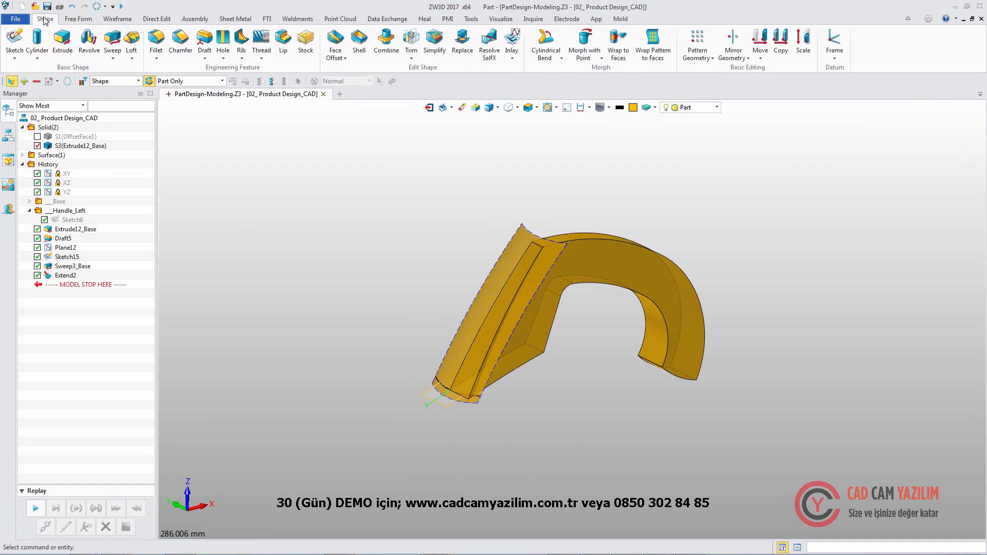
left_click(410, 45)
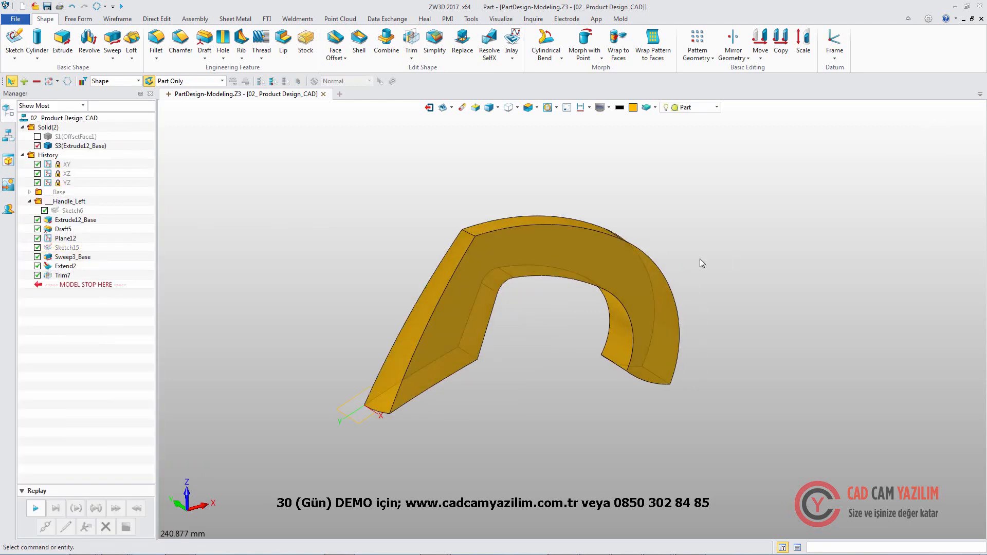
- Fillet the six long edges at R14 and shell the handle to -3 mm with open end faces
left_click(155, 44)
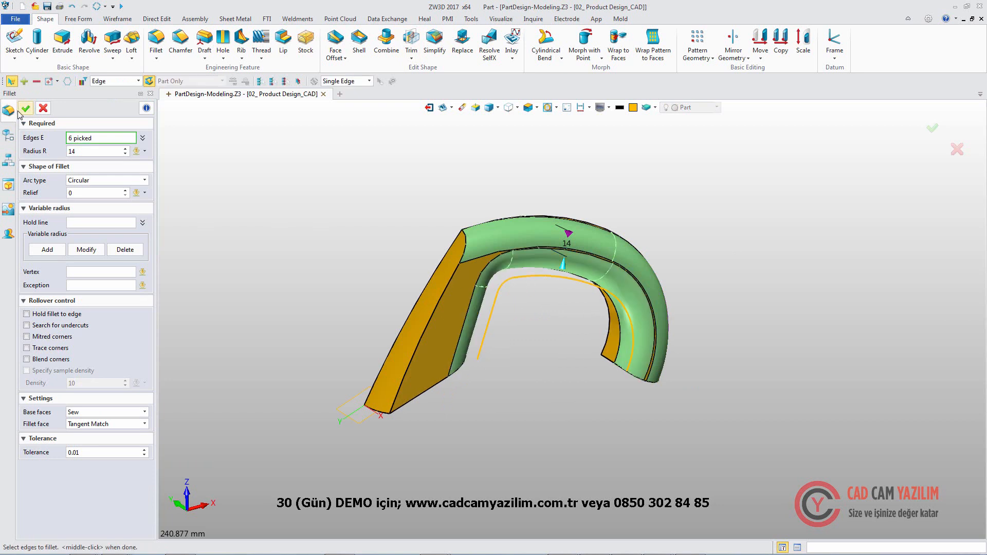
left_click(26, 108)
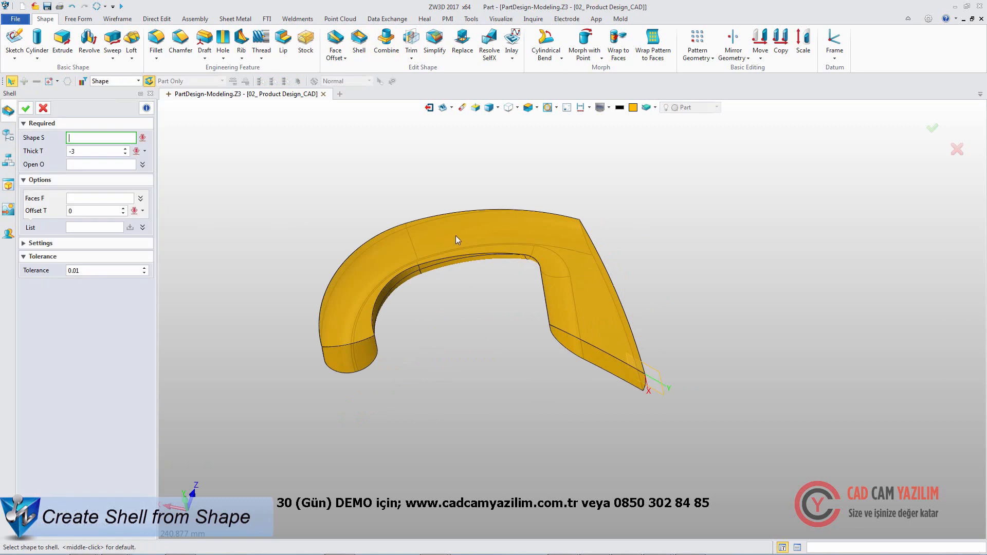
left_click(353, 355)
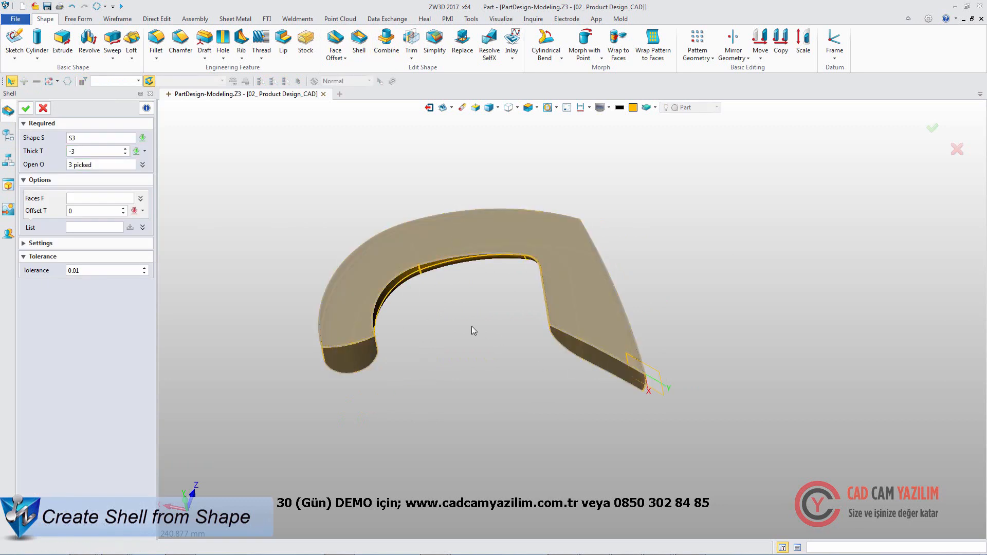
left_click(26, 108)
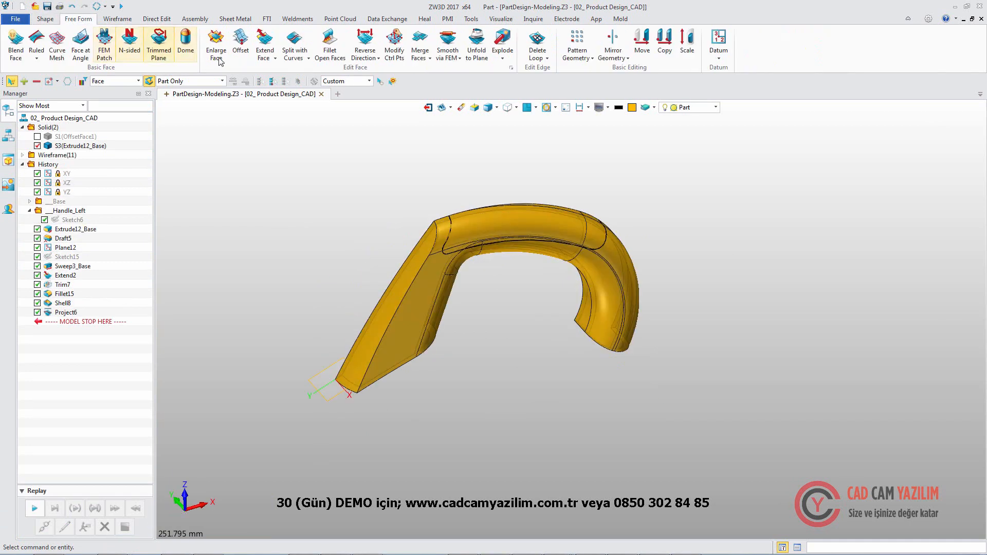
- Divide the top face with the projected curves and offset the seven recess faces by -1.5
left_click(295, 44)
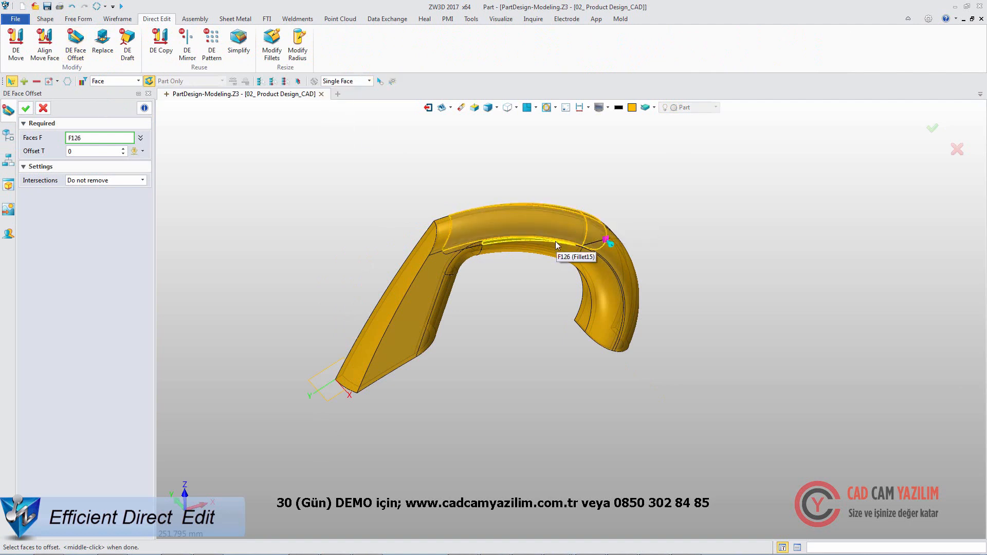
left_click(563, 242)
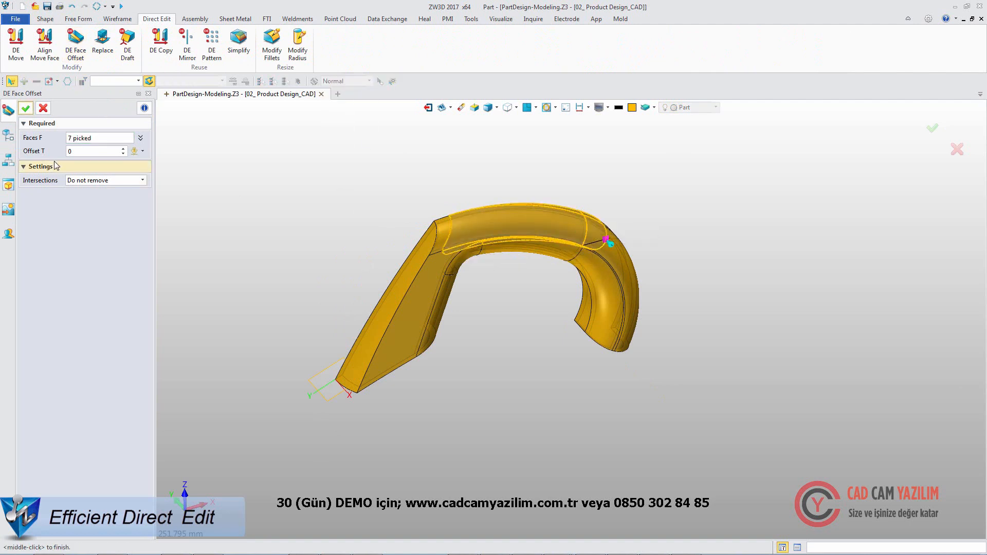
type("-1.5")
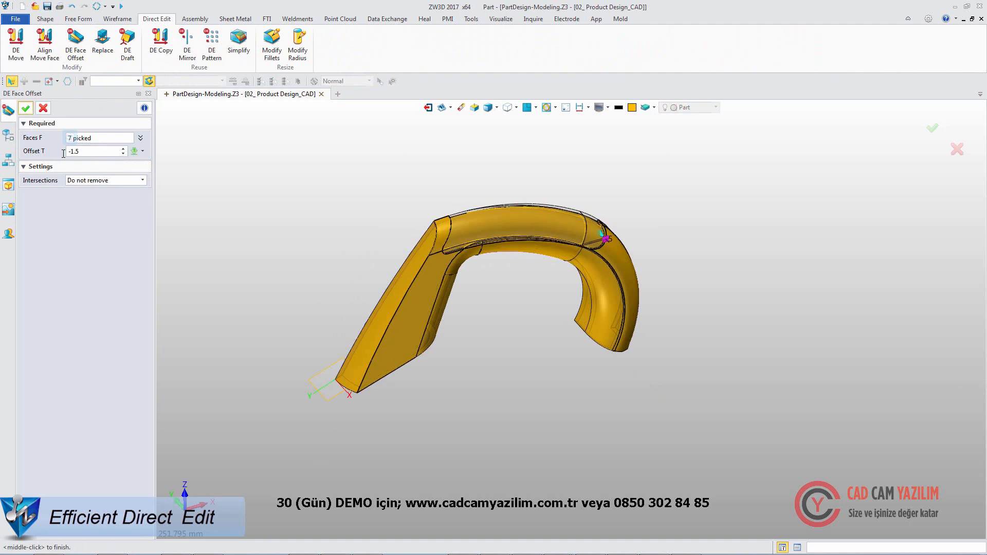
left_click(26, 108)
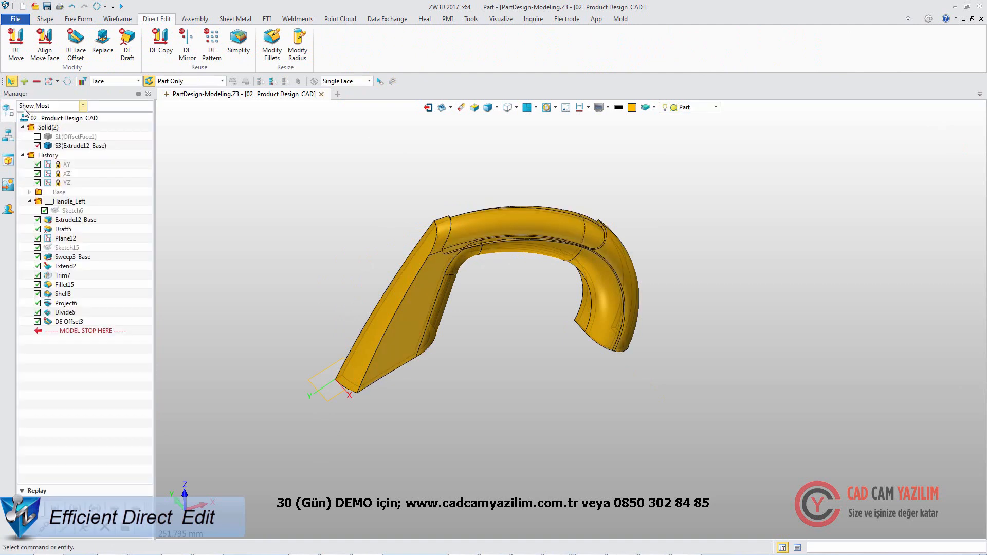
- Round the recess edges with a 0.5 radius fillet
left_click(44, 19)
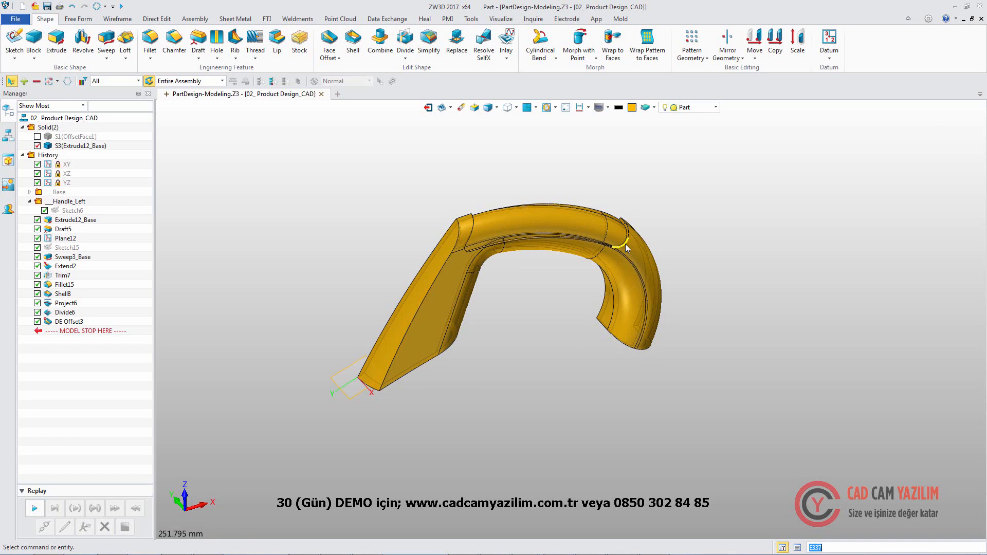
left_click(150, 40)
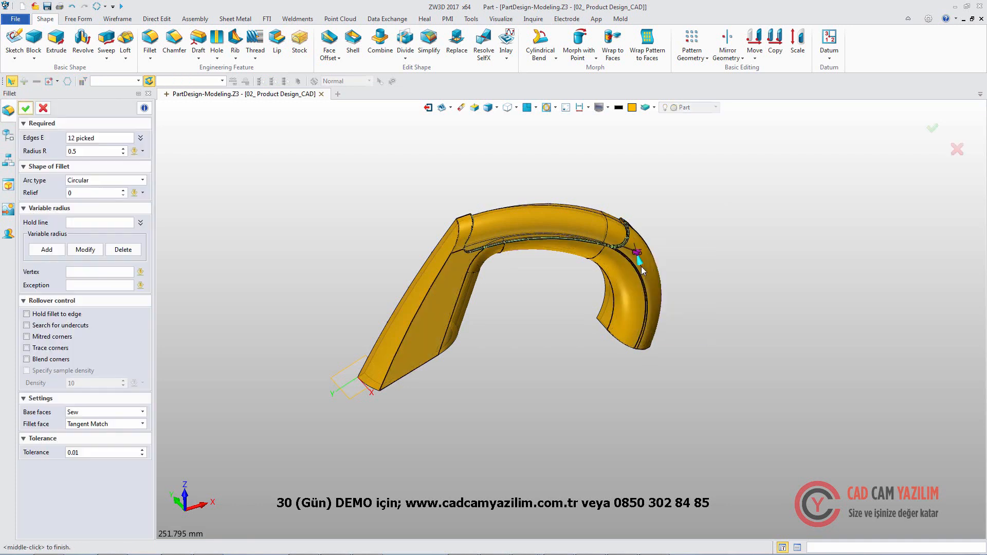
left_click(25, 108)
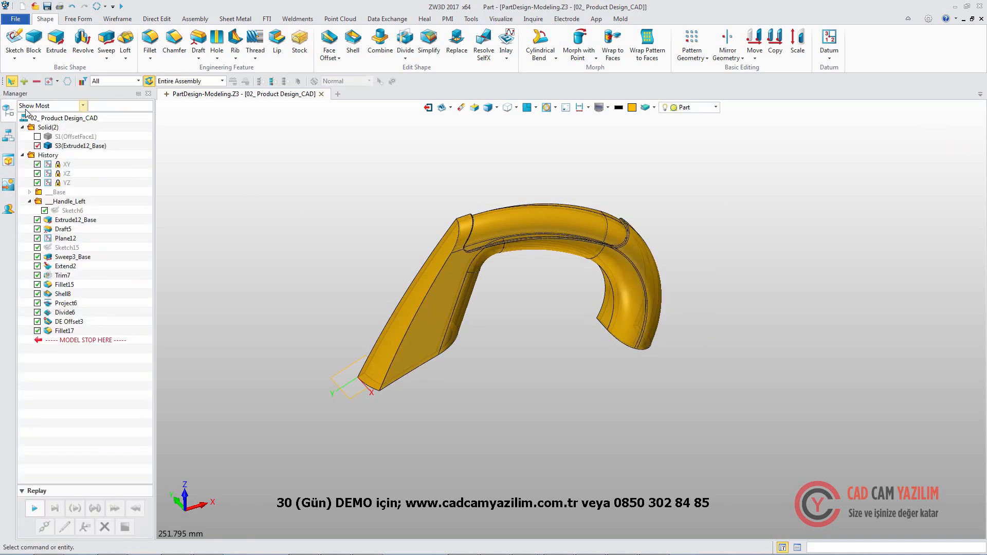
- Show the hidden offset body and mirror the handle half across the mirror plane
left_click(75, 136)
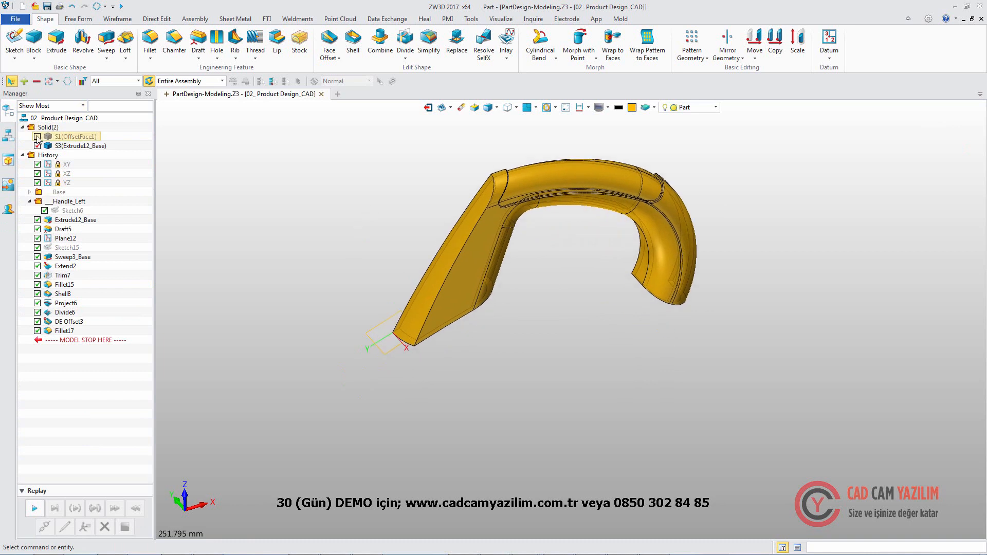
left_click(726, 41)
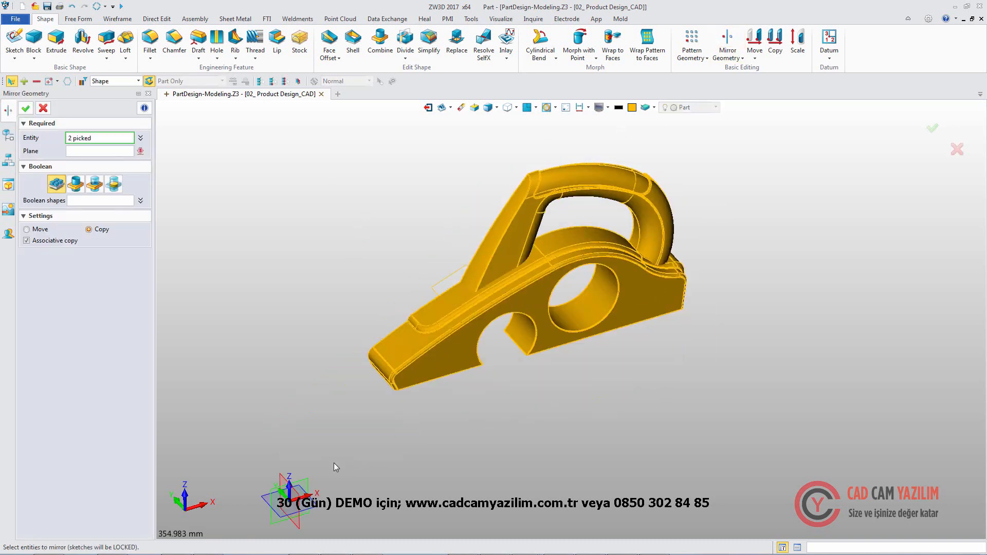
left_click(26, 108)
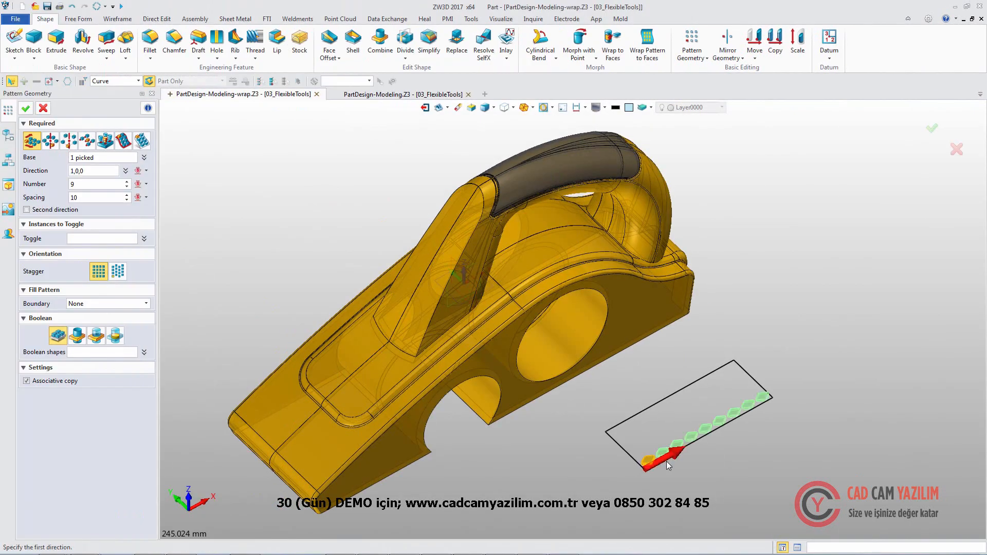
- Pattern the diamond bumps 9 by 5 in two directions, then switch to the 074_Side_GuideRail part
left_click(27, 210)
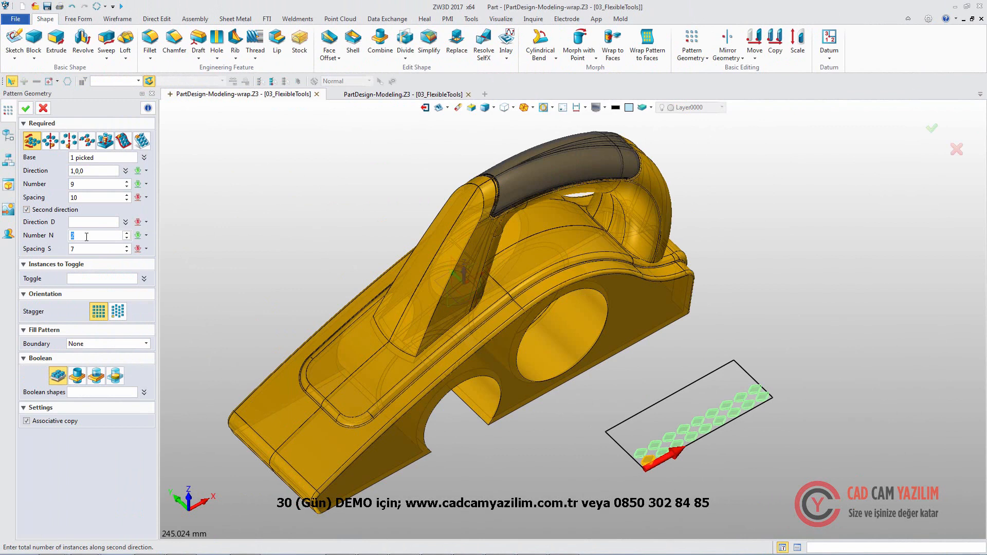
type("5")
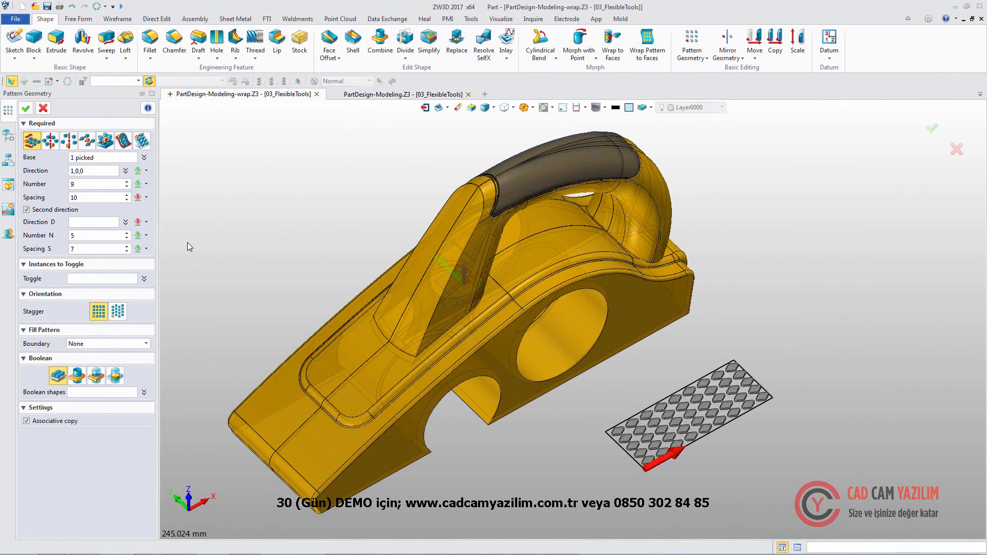
left_click(26, 108)
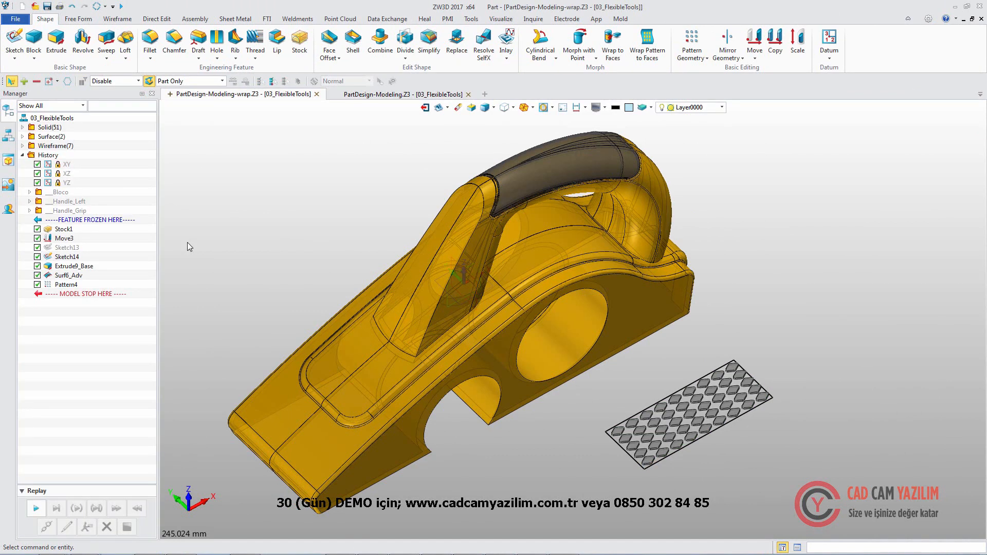
left_click(612, 44)
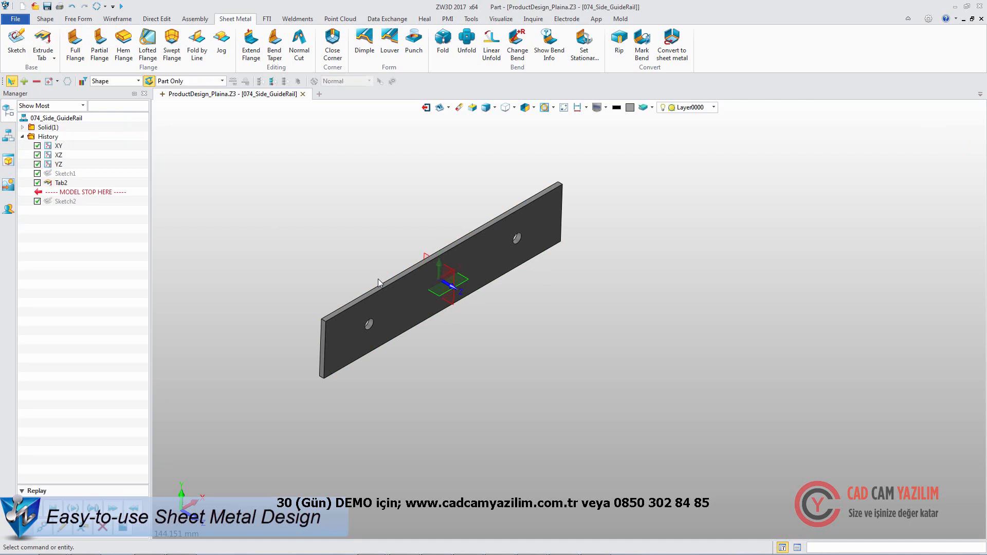
- Add 45-degree full flanges on both ends, extrude the merged Sketch2 arm tab, and flange its lip
left_click(75, 43)
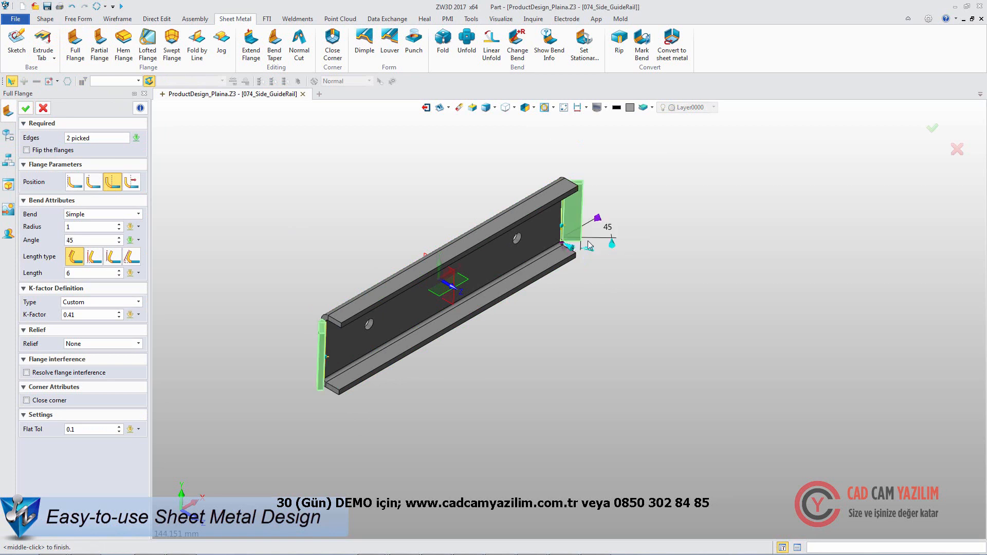
left_click(26, 108)
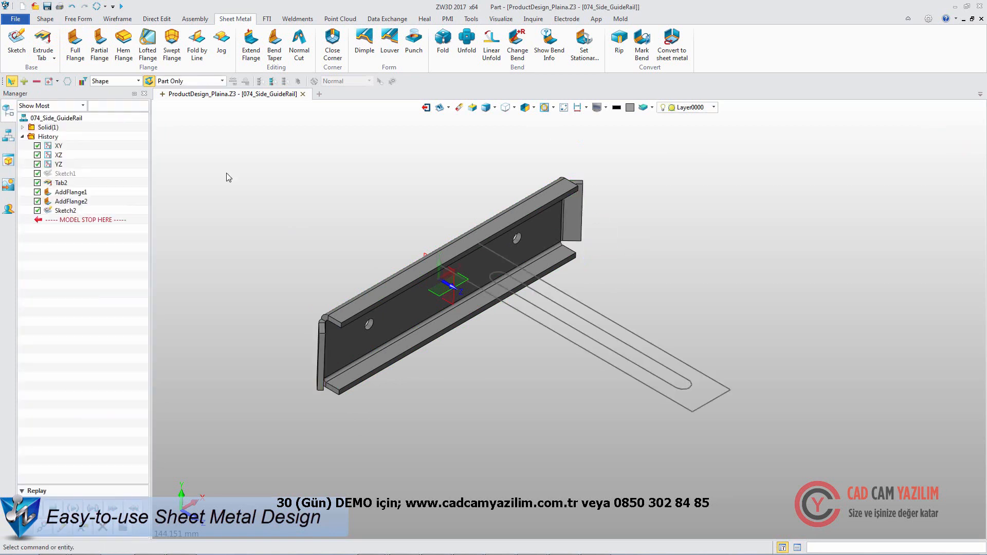
left_click(42, 44)
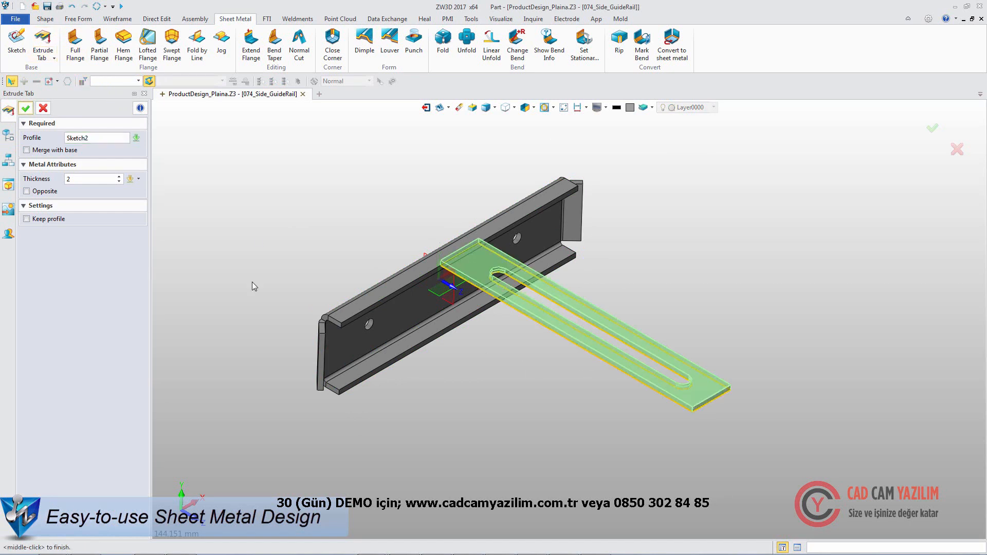
left_click(26, 150)
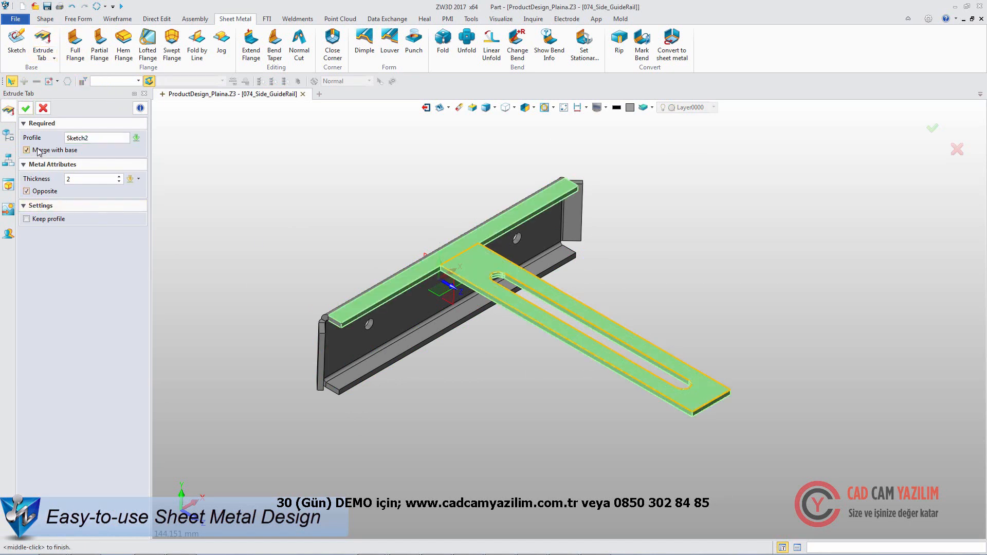
left_click(26, 108)
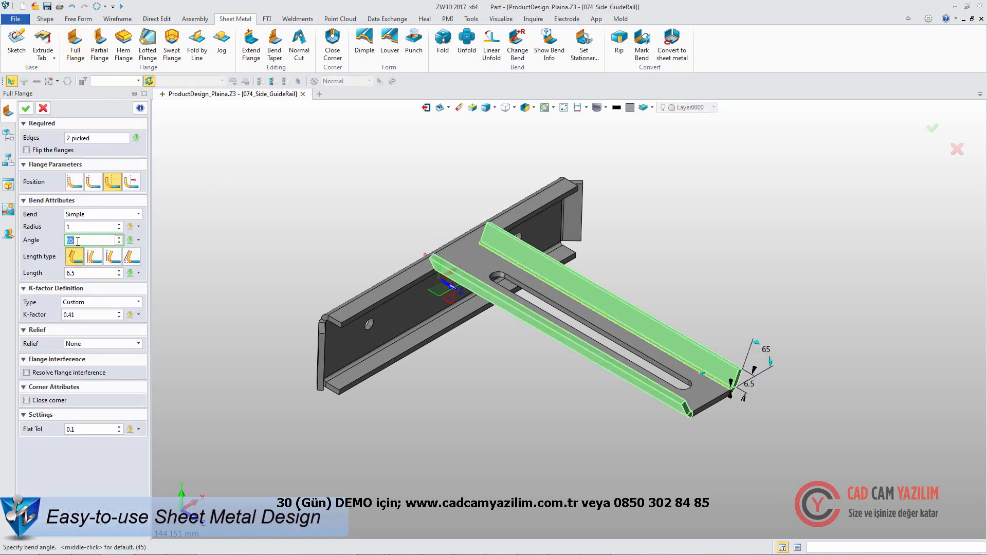
left_click(25, 108)
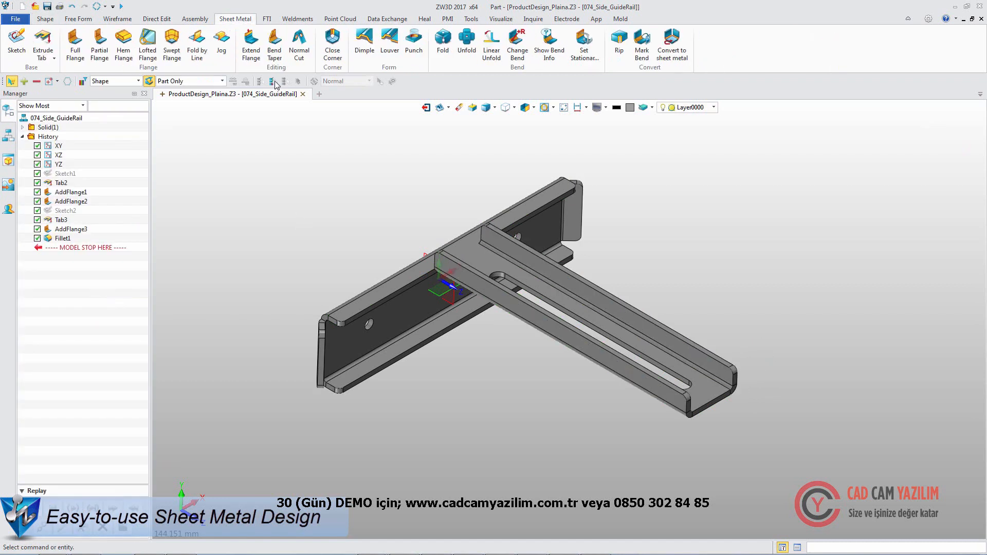
- Unfold the whole bent rail body into its flat pattern
left_click(467, 44)
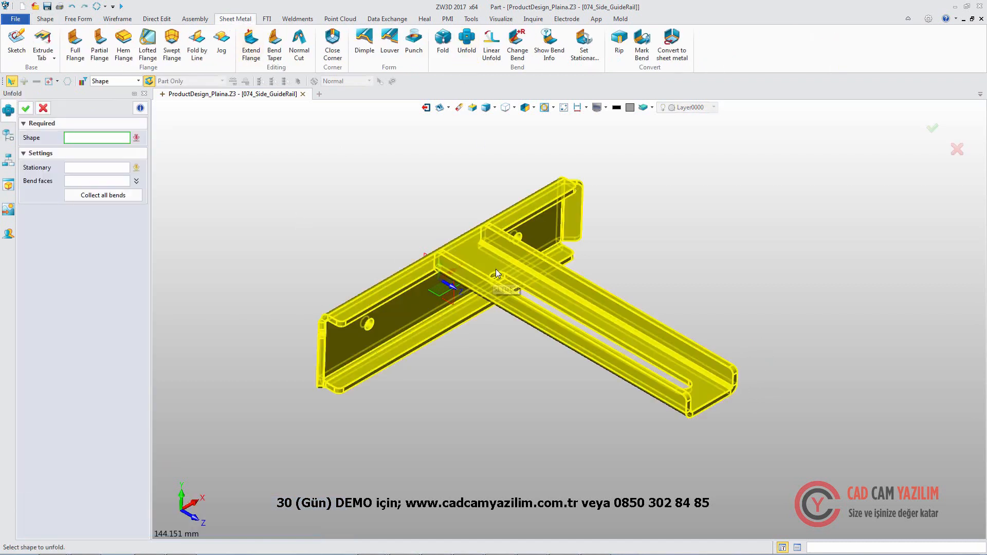
left_click(492, 276)
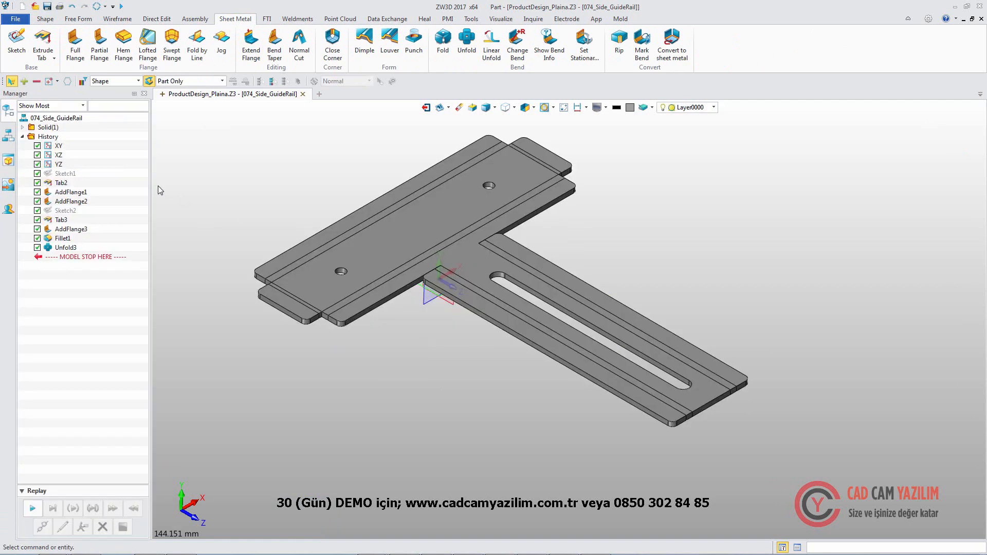
left_click(442, 44)
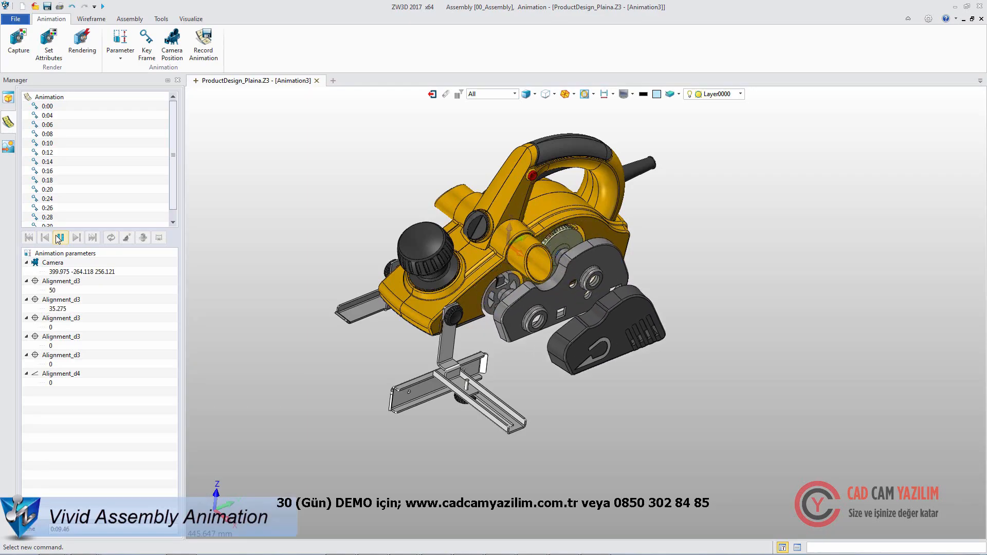
- Play the exploding animation and set 026_Handle_Grip to its textured configuration
left_click(60, 238)
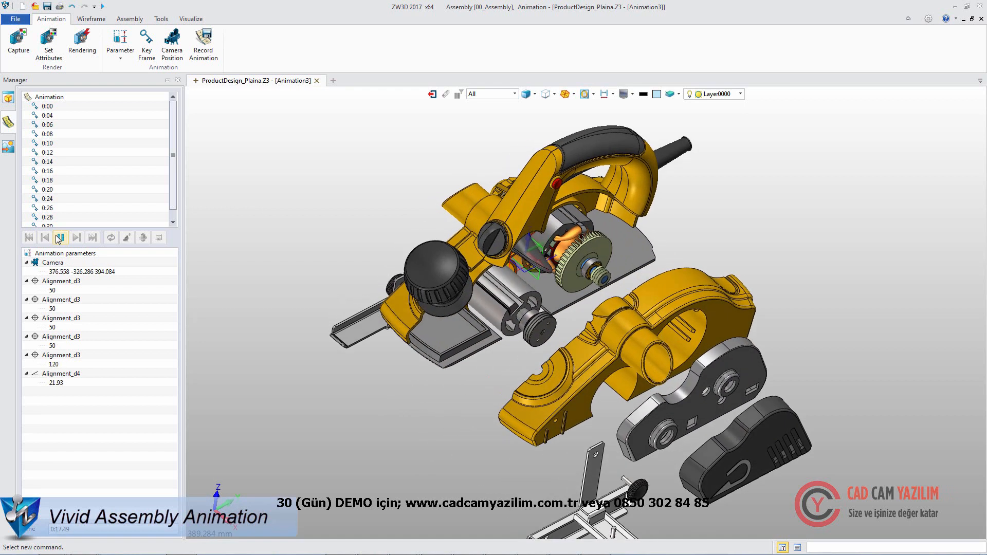
left_click(60, 238)
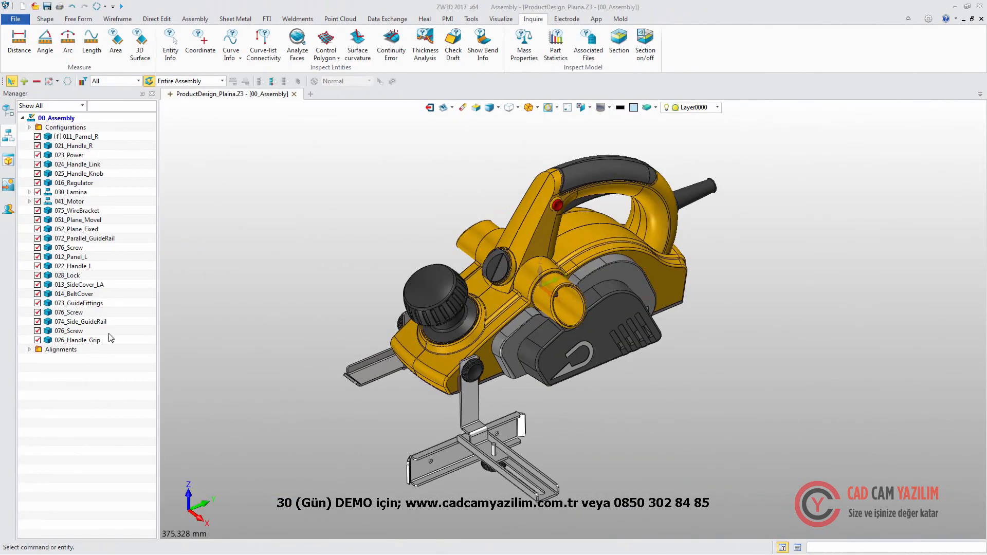
right_click(75, 340)
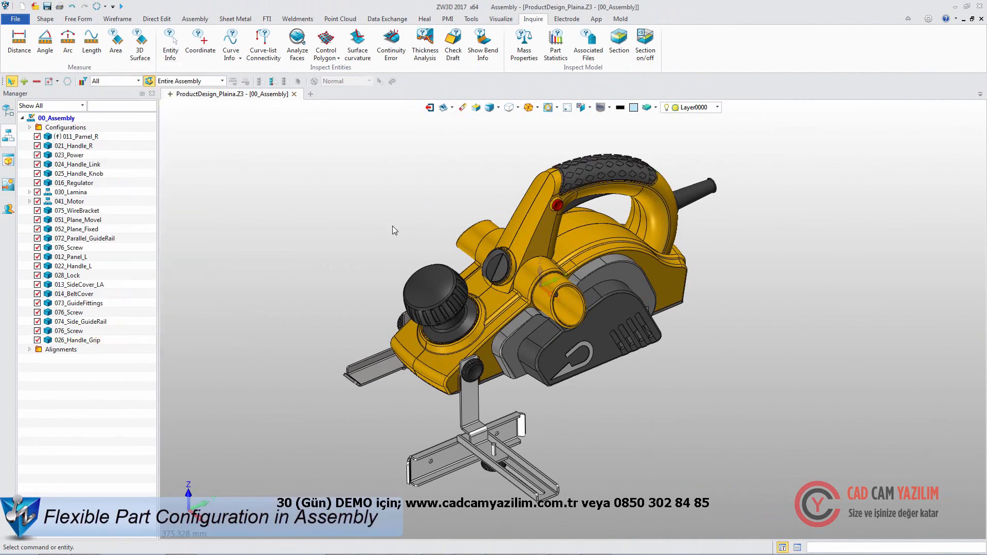
left_click(645, 44)
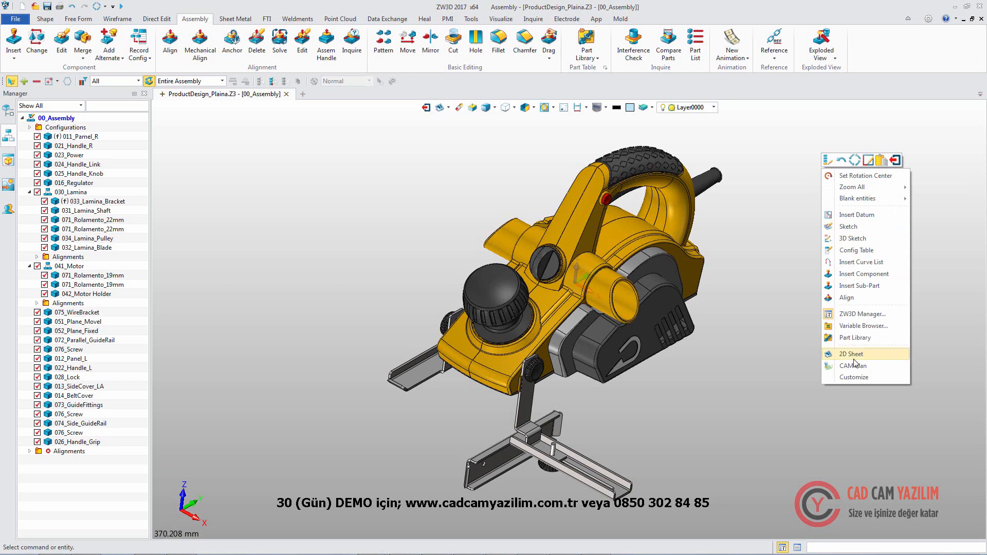
- Start a 2D sheet and place a Standard ISOMETRIC view using the exploded configuration
left_click(851, 352)
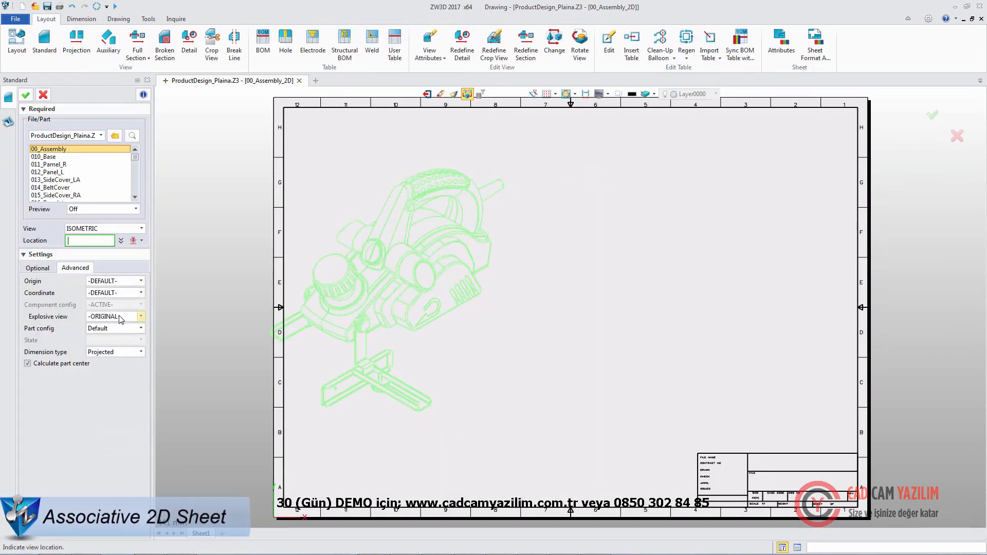
left_click(38, 267)
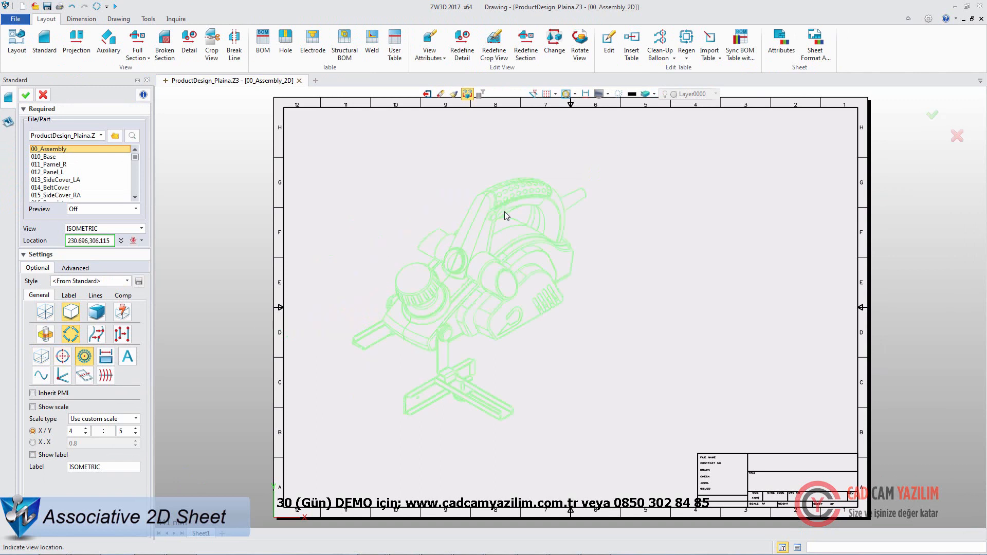
left_click(262, 45)
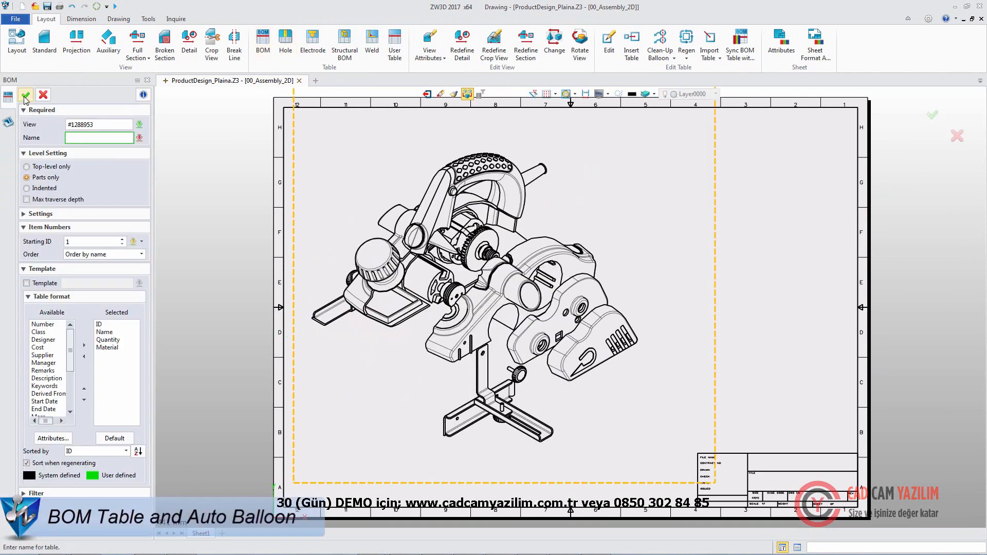
- Add the bill-of-materials table and place it above the title block
left_click(25, 95)
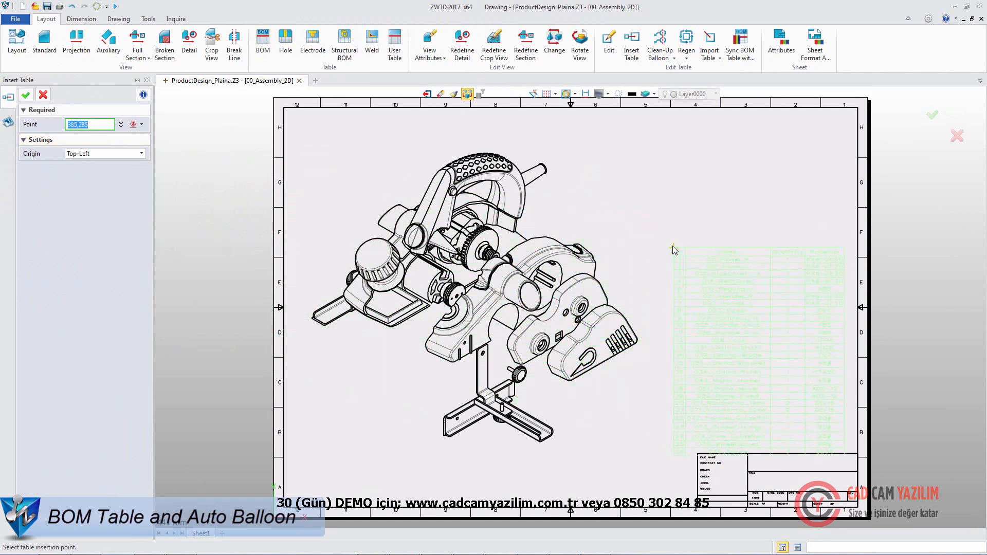
left_click(673, 246)
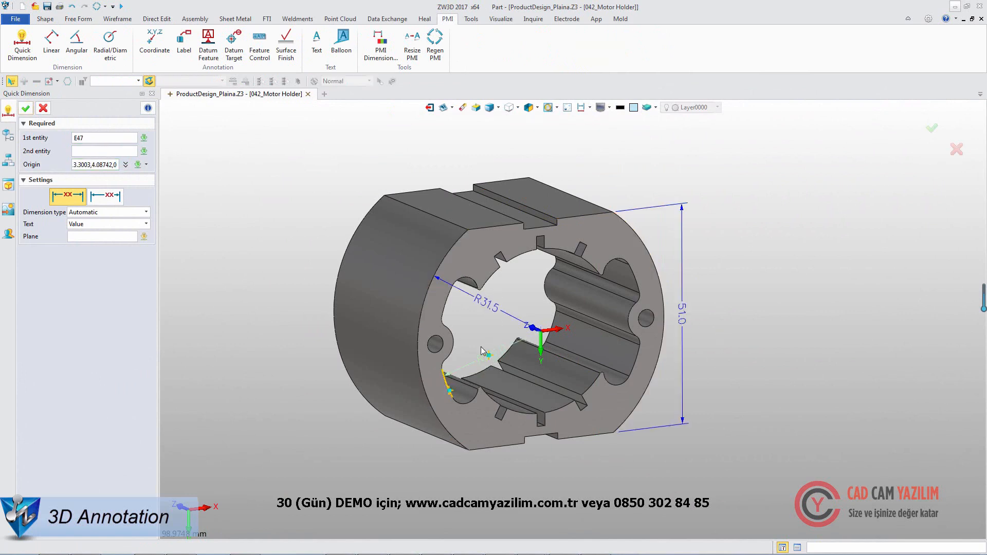
- Add PMI radius, linear height and angular dimensions to the motor holder, then begin its 2D sheet
left_click(110, 42)
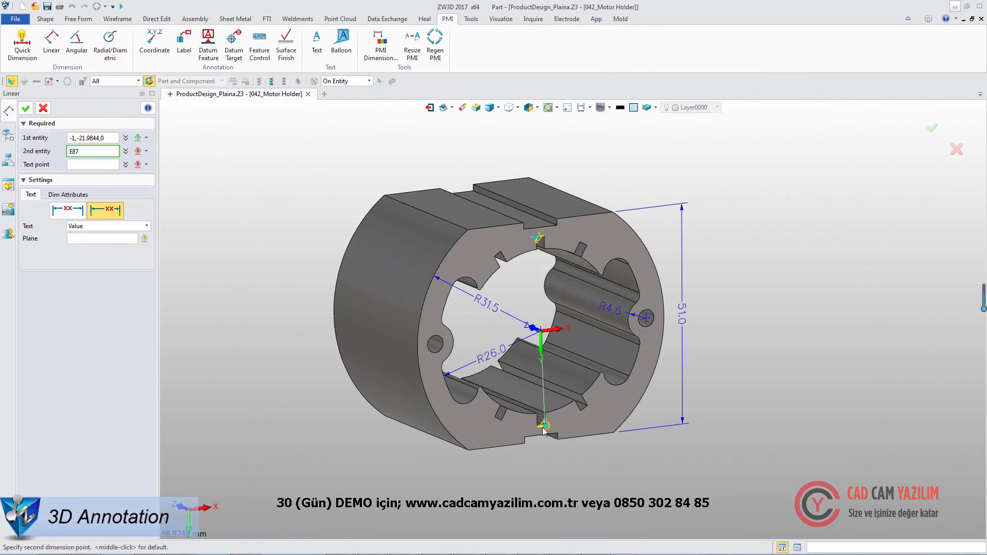
left_click(543, 237)
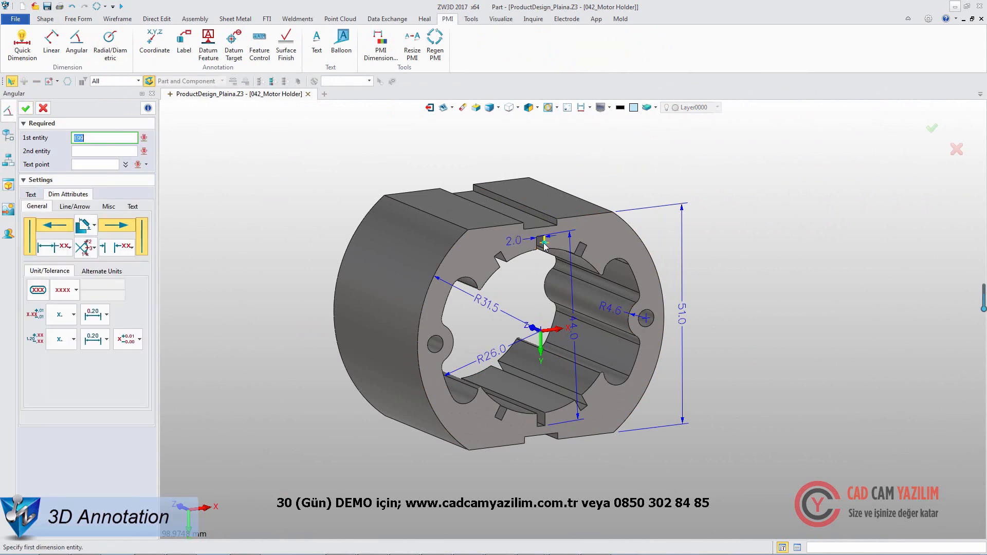
left_click(442, 107)
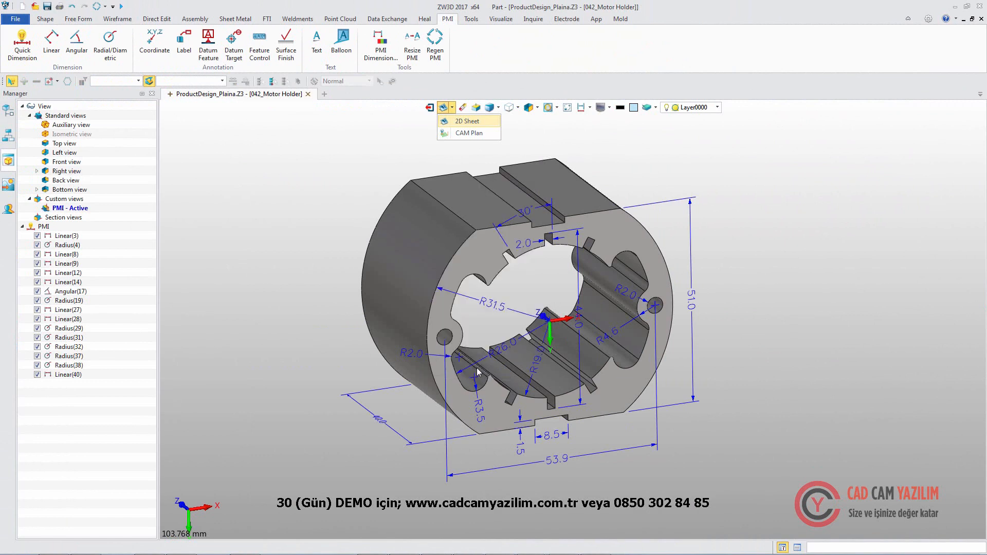
left_click(467, 122)
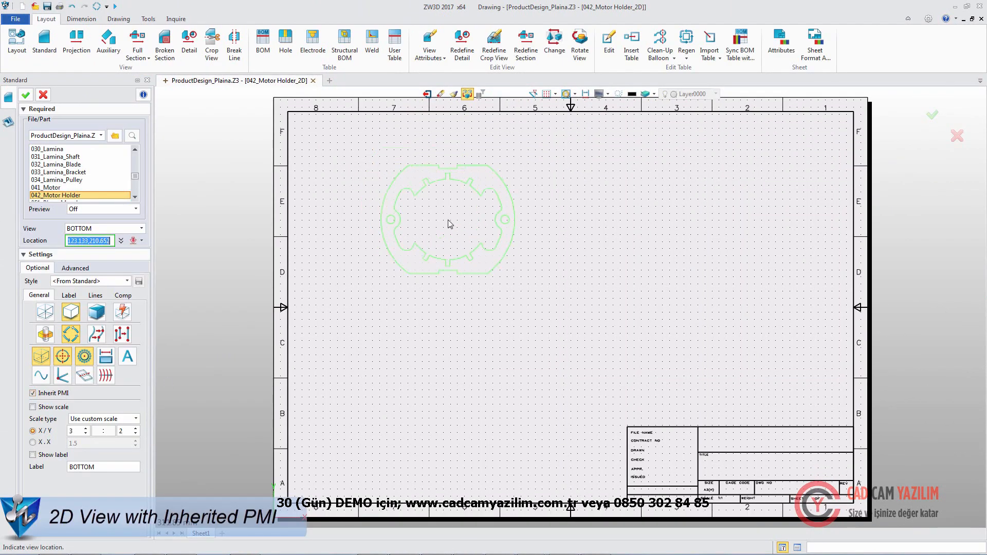